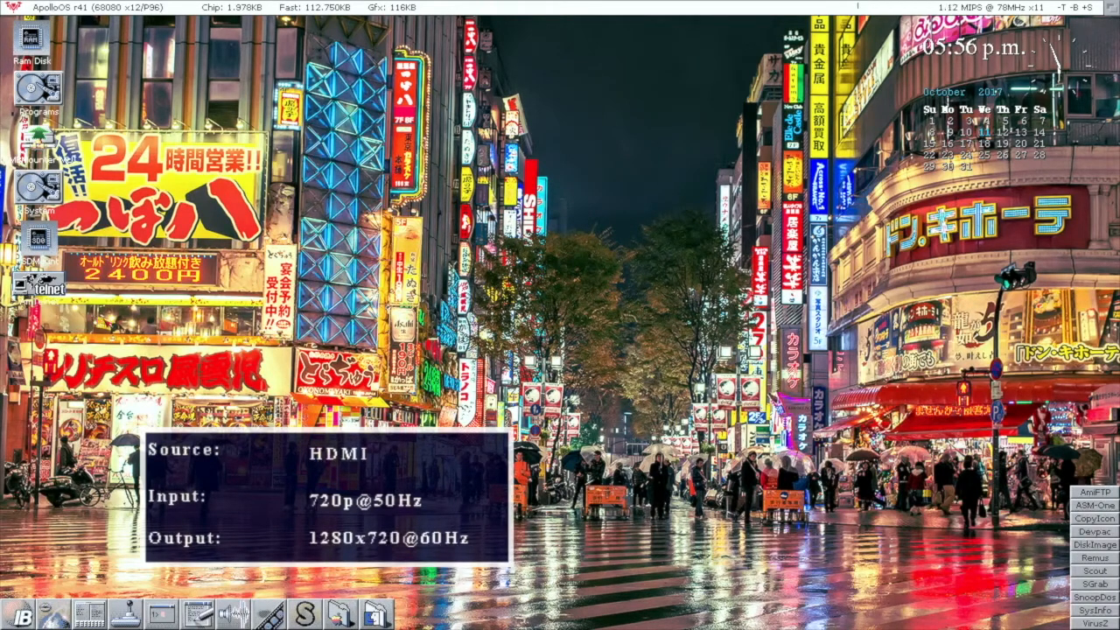
# - Open the Internet drawer and launch the TrashDell_TwinVNC connection profile
pyautogui.doubleClick(37, 92)
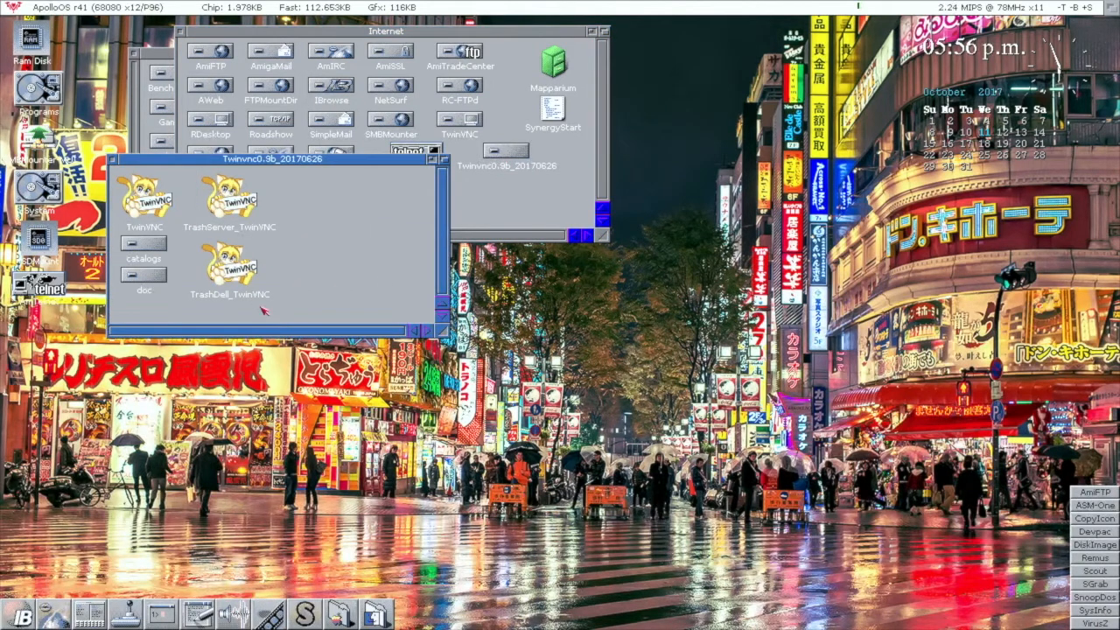
pyautogui.click(230, 266)
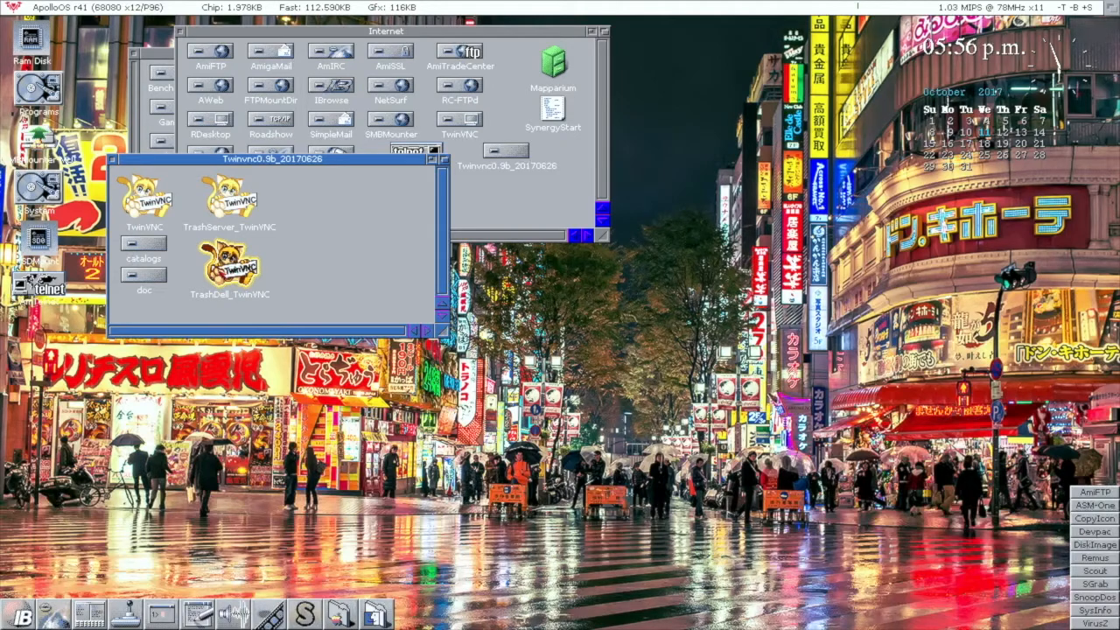
pyautogui.moveTo(380, 298)
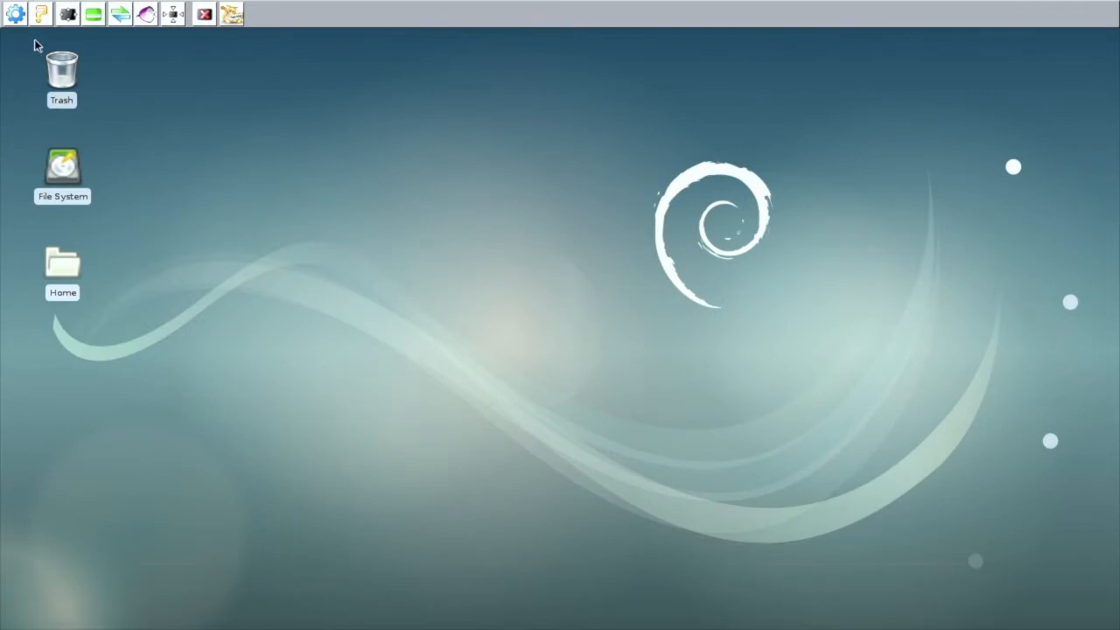
# - Set TwinVNC's Display screen mode to 16:9 1280x720 50Hz 24-bit RGB
pyautogui.click(14, 13)
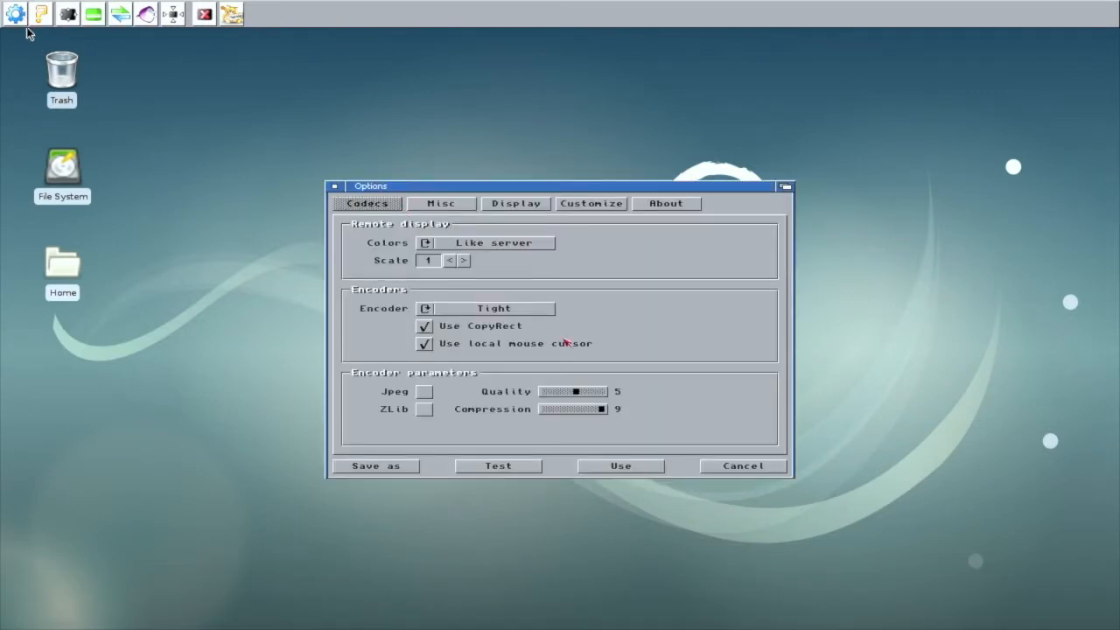
pyautogui.moveTo(463, 232)
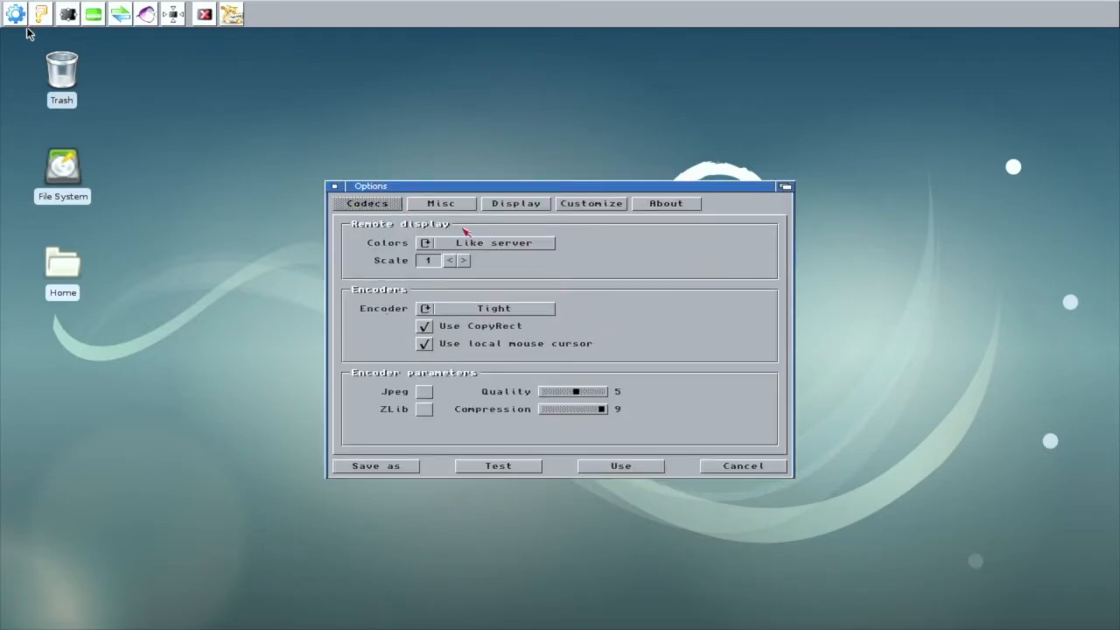
pyautogui.click(515, 202)
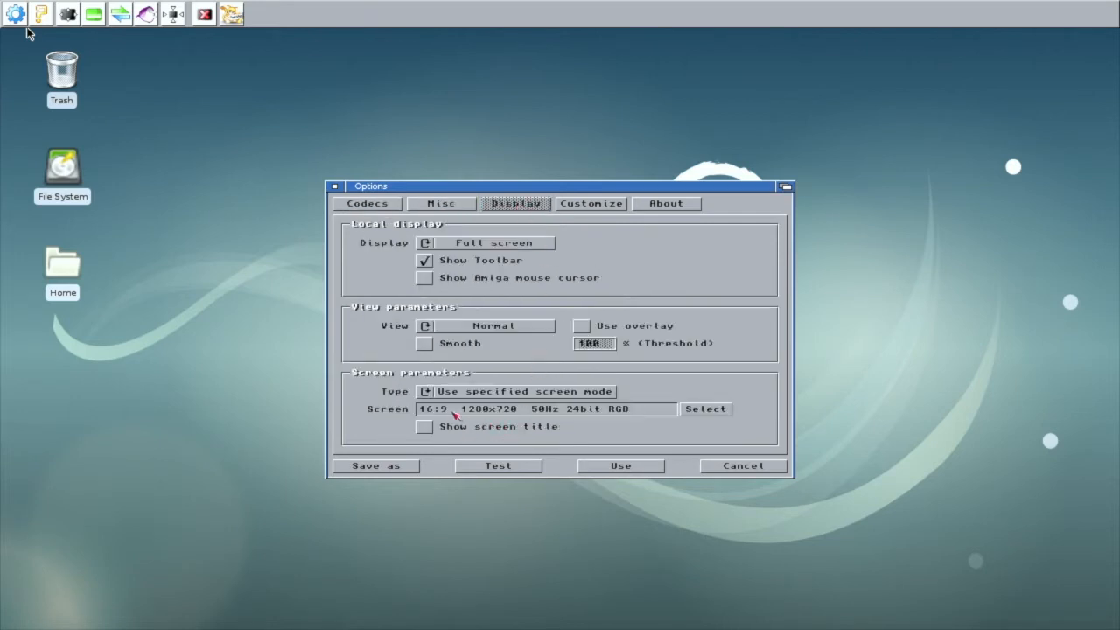
pyautogui.moveTo(615, 420)
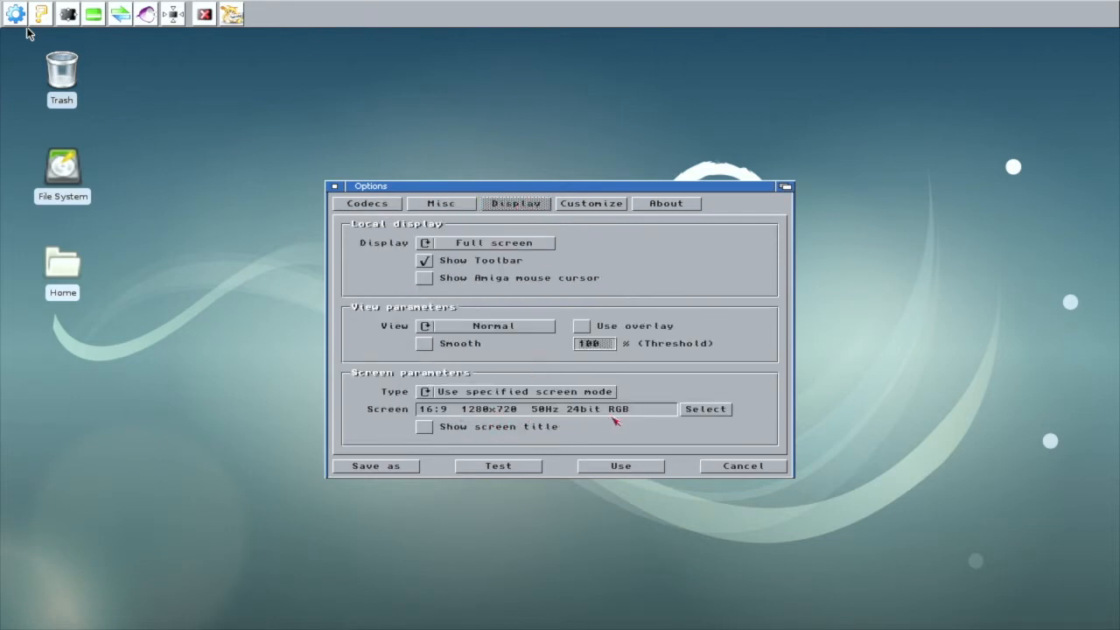
pyautogui.click(704, 408)
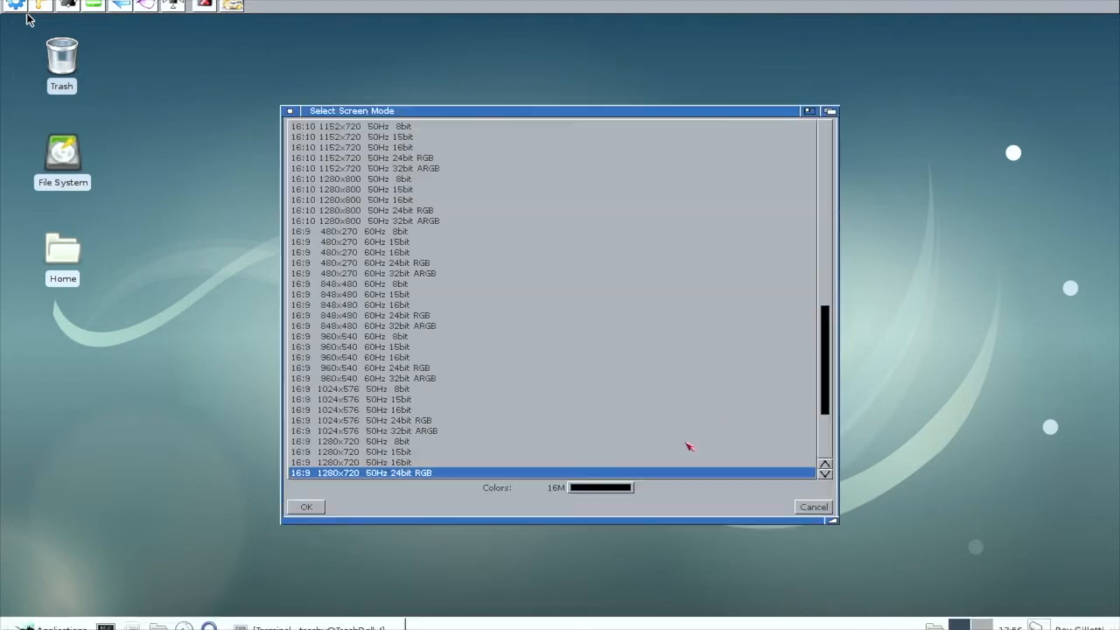
pyautogui.scroll(-3)
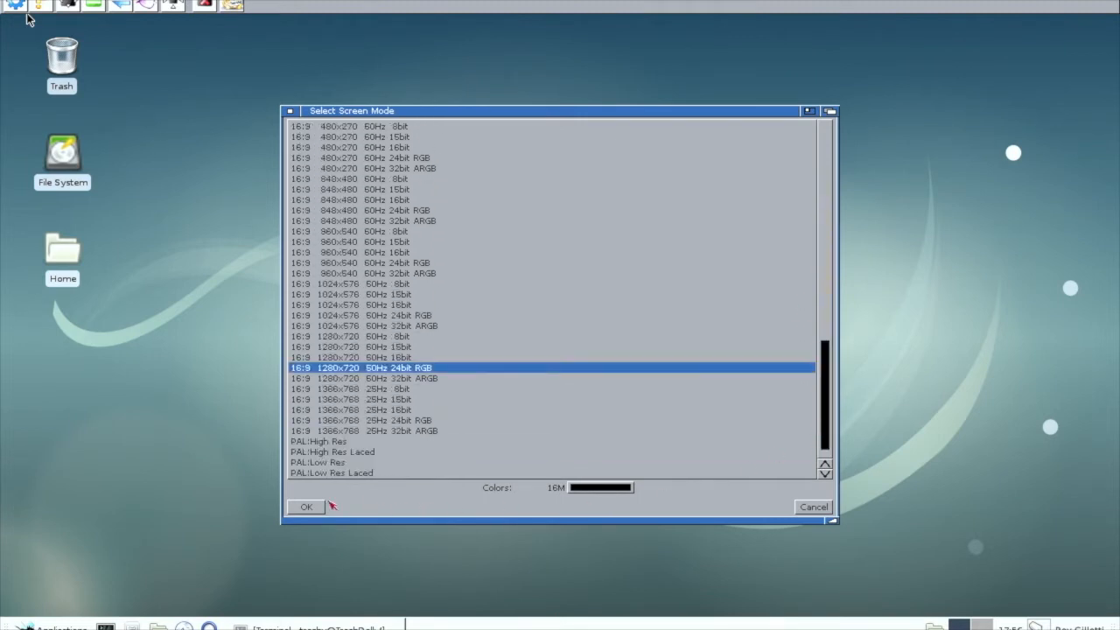
pyautogui.click(306, 507)
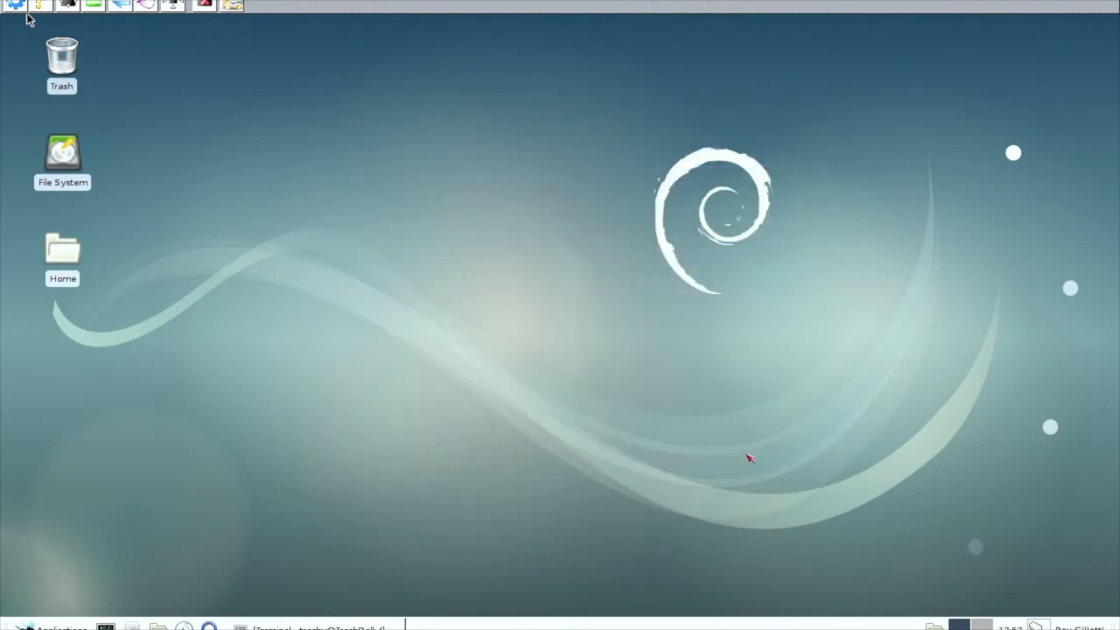
pyautogui.moveTo(232, 189)
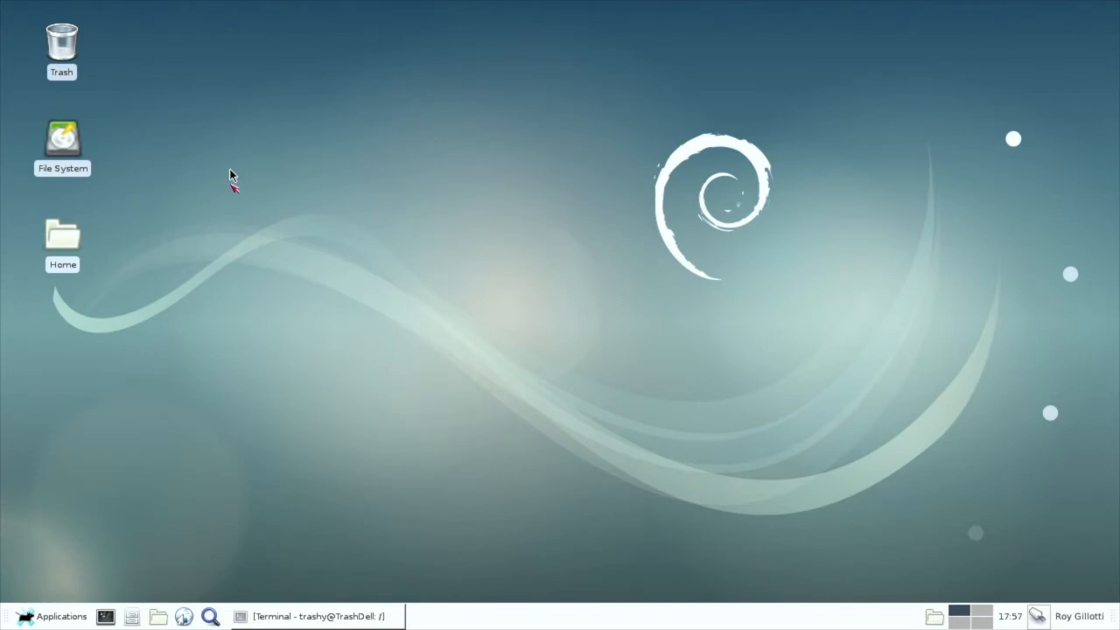
pyautogui.moveTo(5, 503)
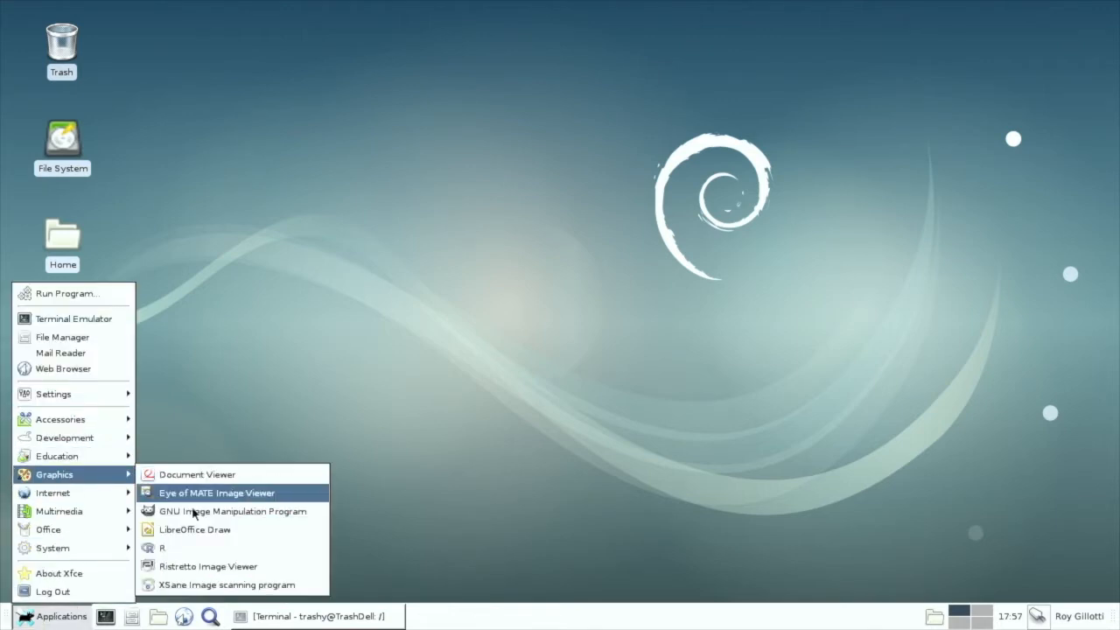
pyautogui.moveTo(232, 511)
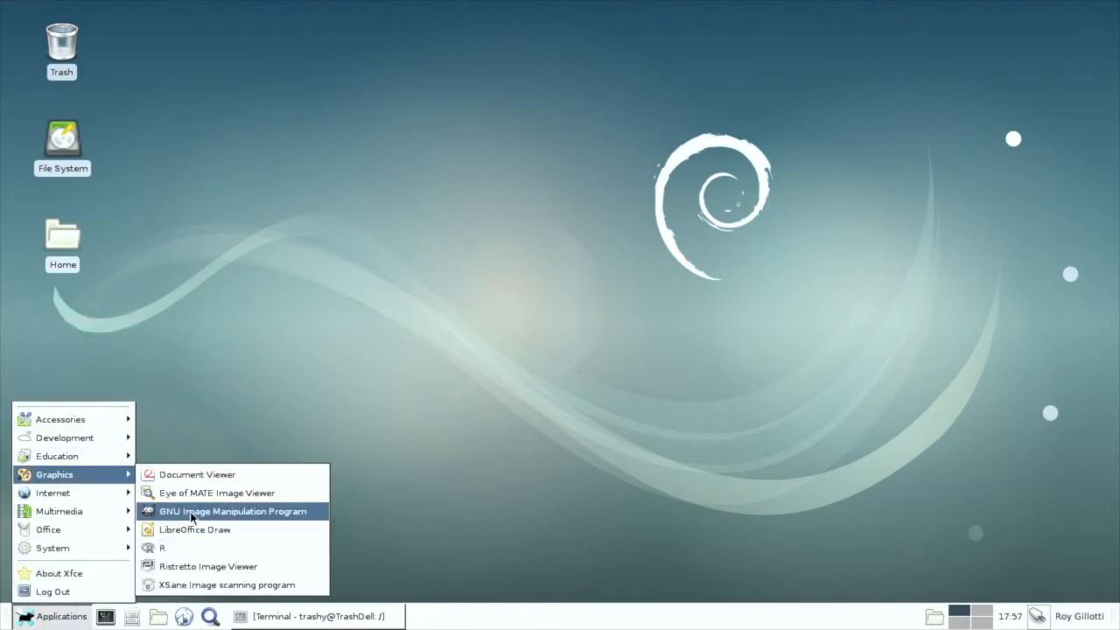
# - Launch GIMP from the Xfce Applications Graphics menu
pyautogui.click(229, 511)
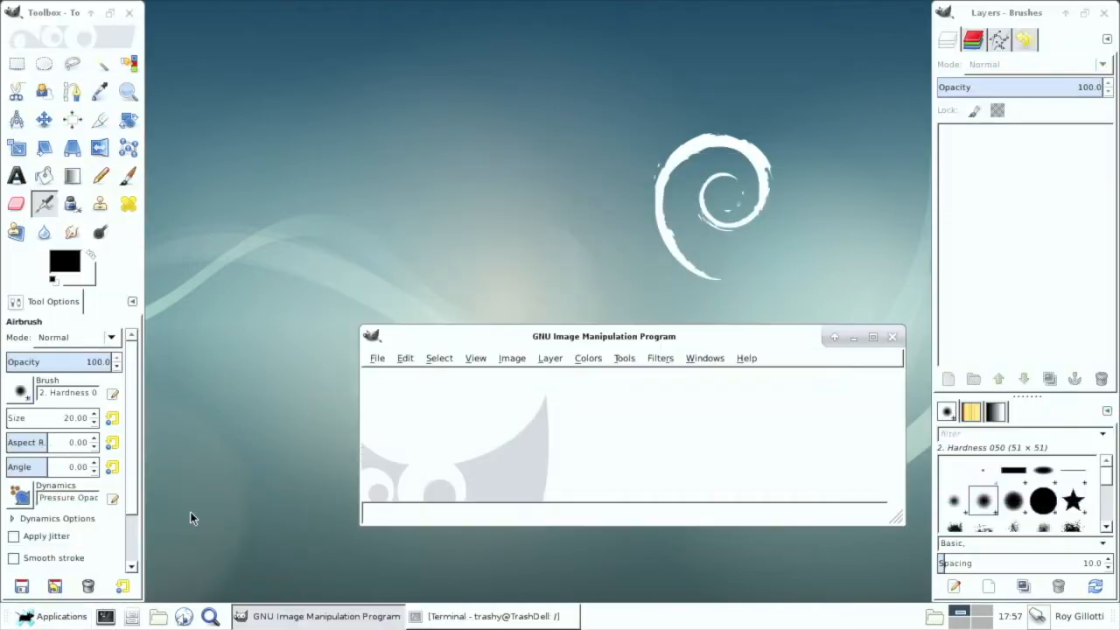
pyautogui.moveTo(899, 78)
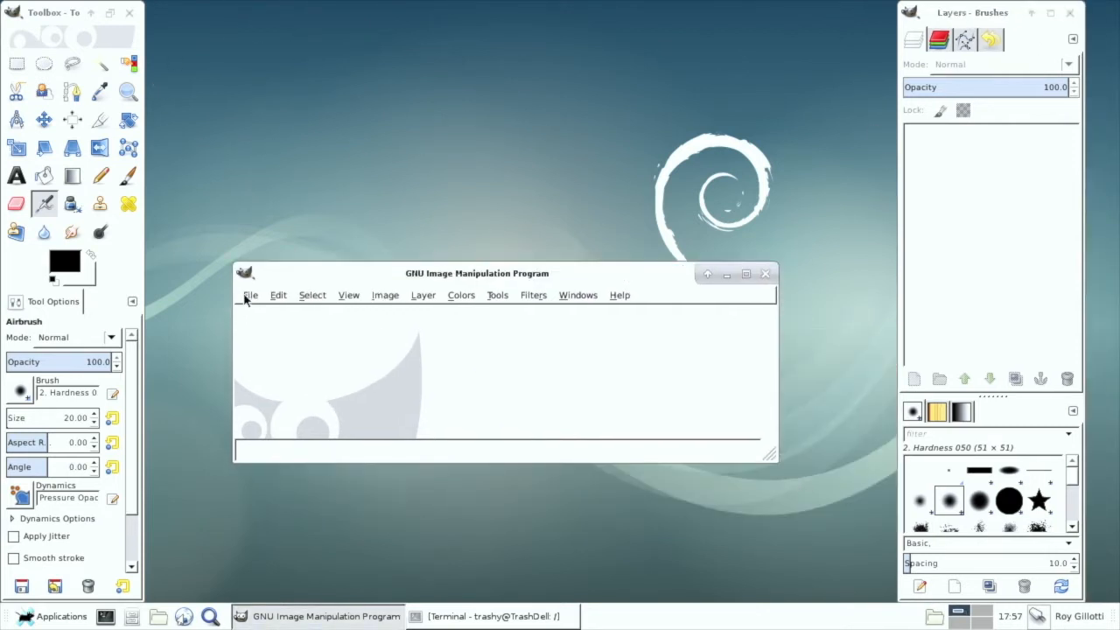
# - Create a new 640x400 image and select the Star brush
pyautogui.click(250, 294)
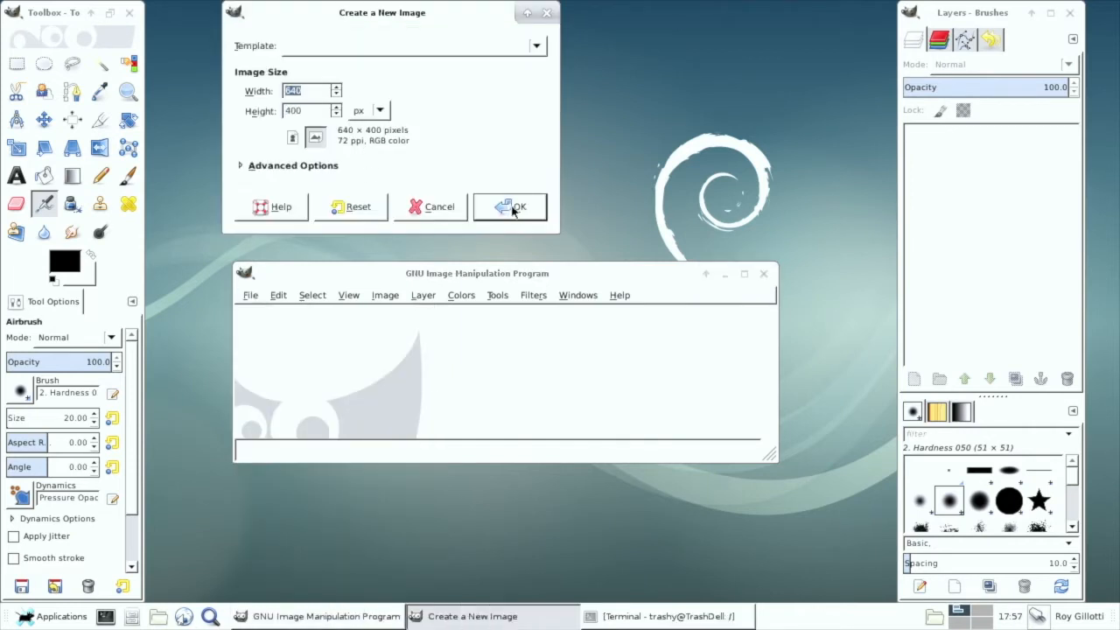
pyautogui.click(510, 206)
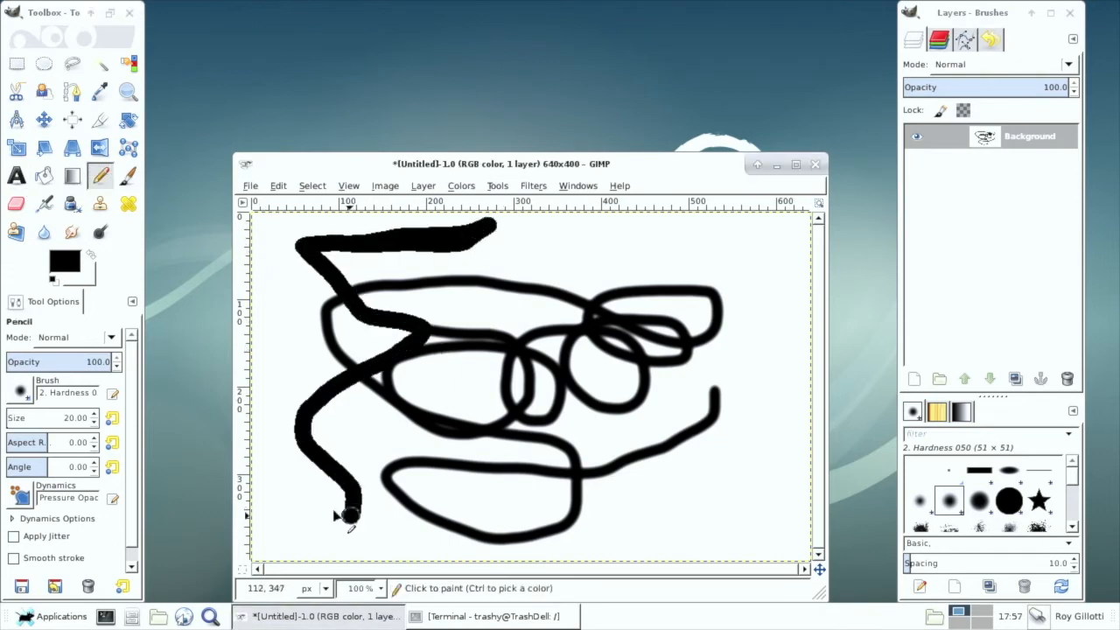
pyautogui.moveTo(862, 498)
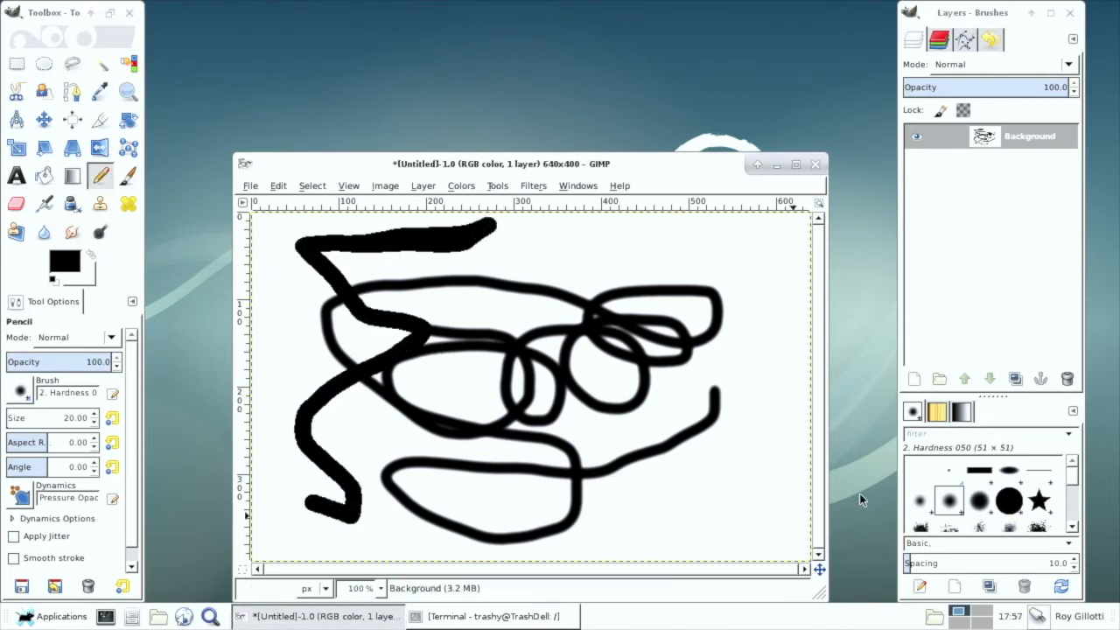
pyautogui.click(1037, 499)
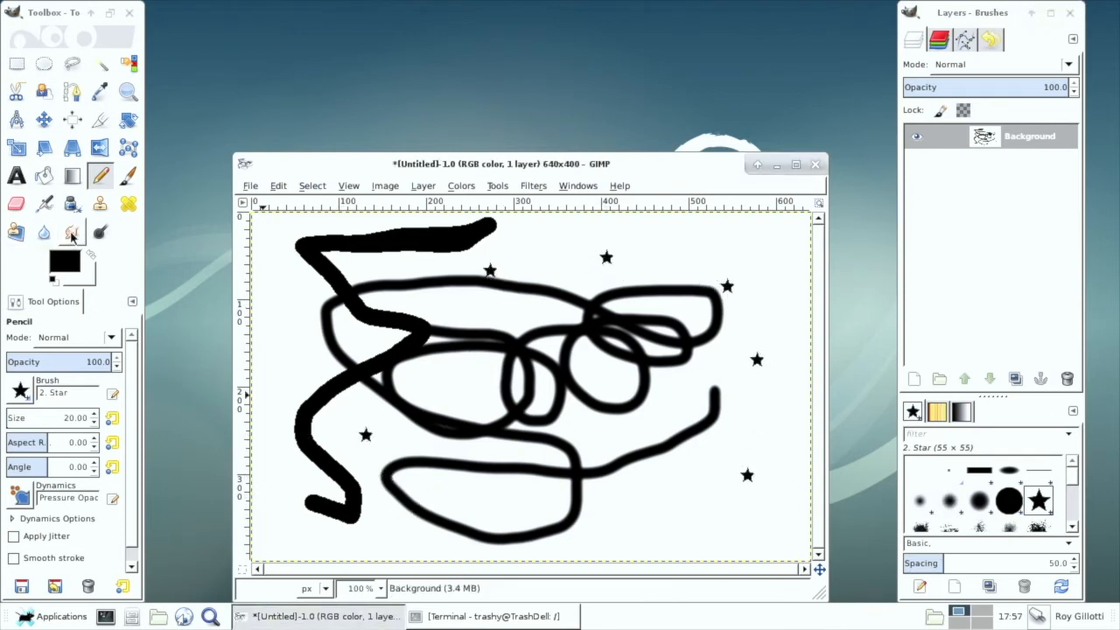
# - Smudge the top of the thick black stroke, then quit GIMP
pyautogui.click(73, 231)
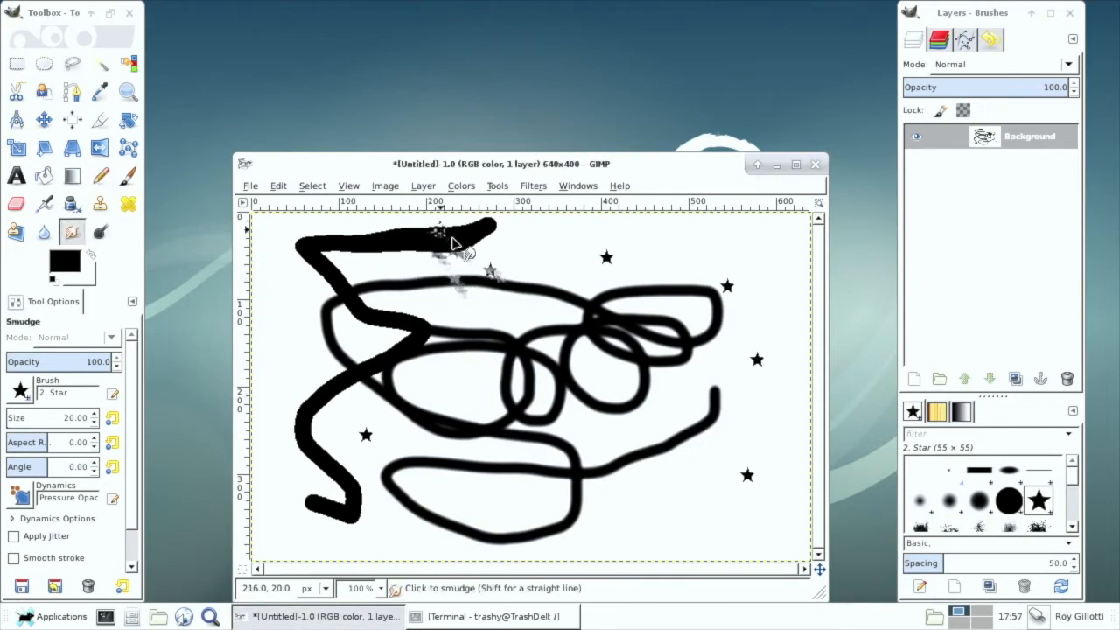
pyautogui.moveTo(451, 245); pyautogui.dragTo(490, 232)
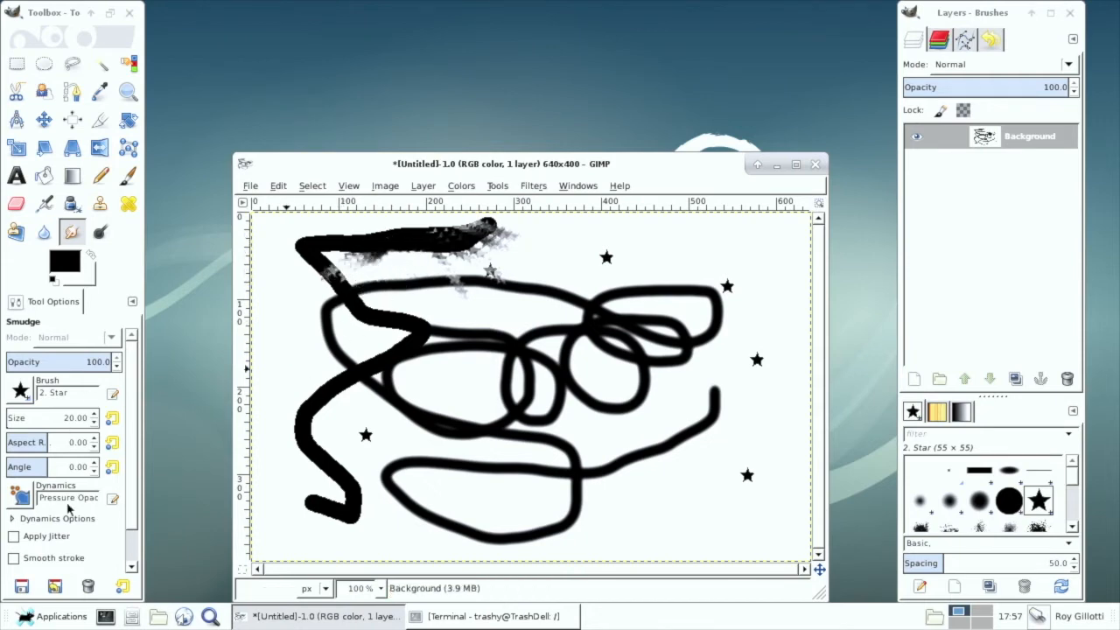
pyautogui.click(250, 185)
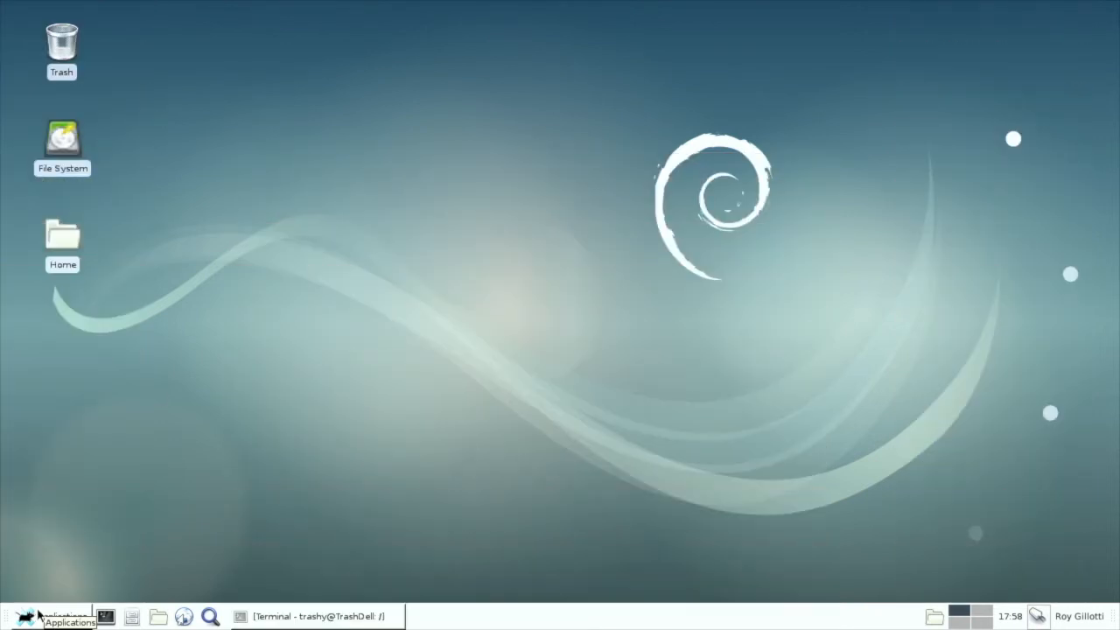
pyautogui.moveTo(61, 483)
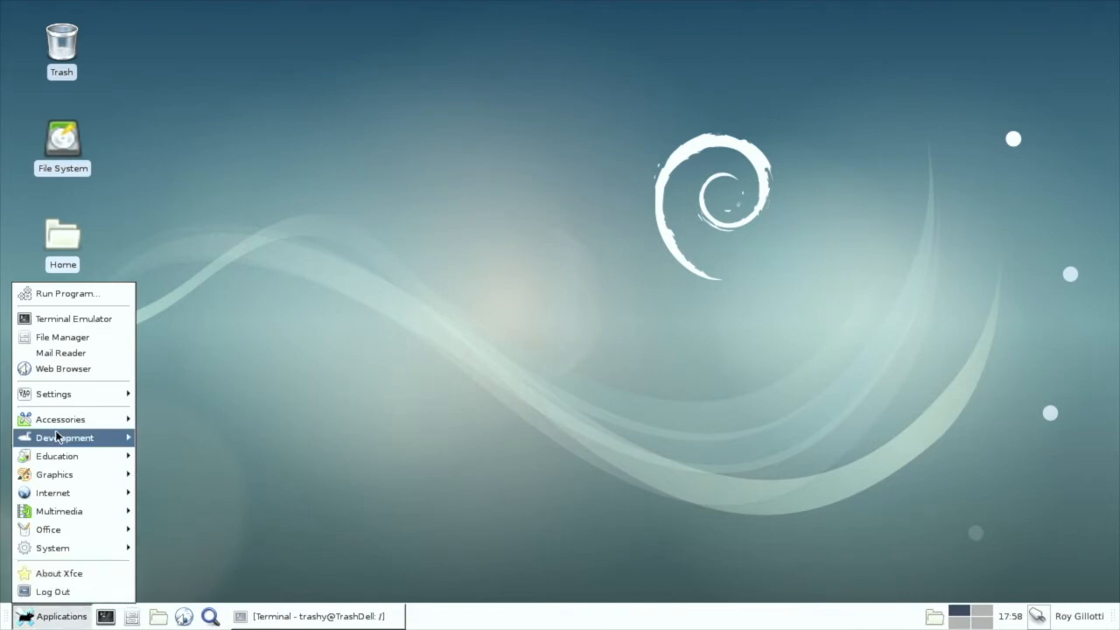
pyautogui.moveTo(60, 419)
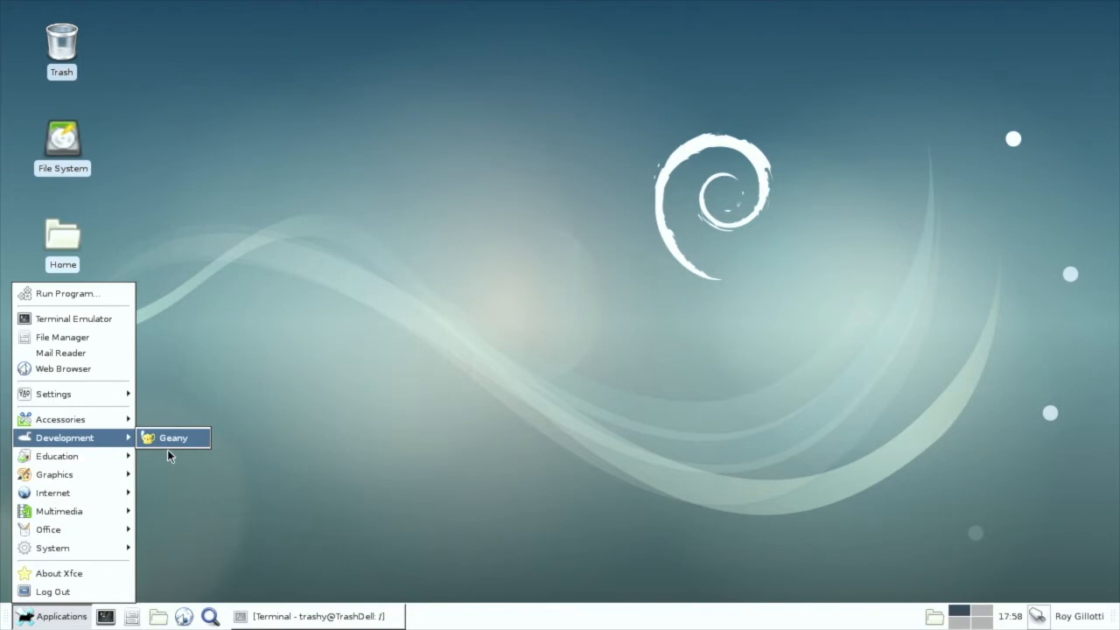
# - Launch Geany from the Xfce Applications Development menu
pyautogui.click(172, 437)
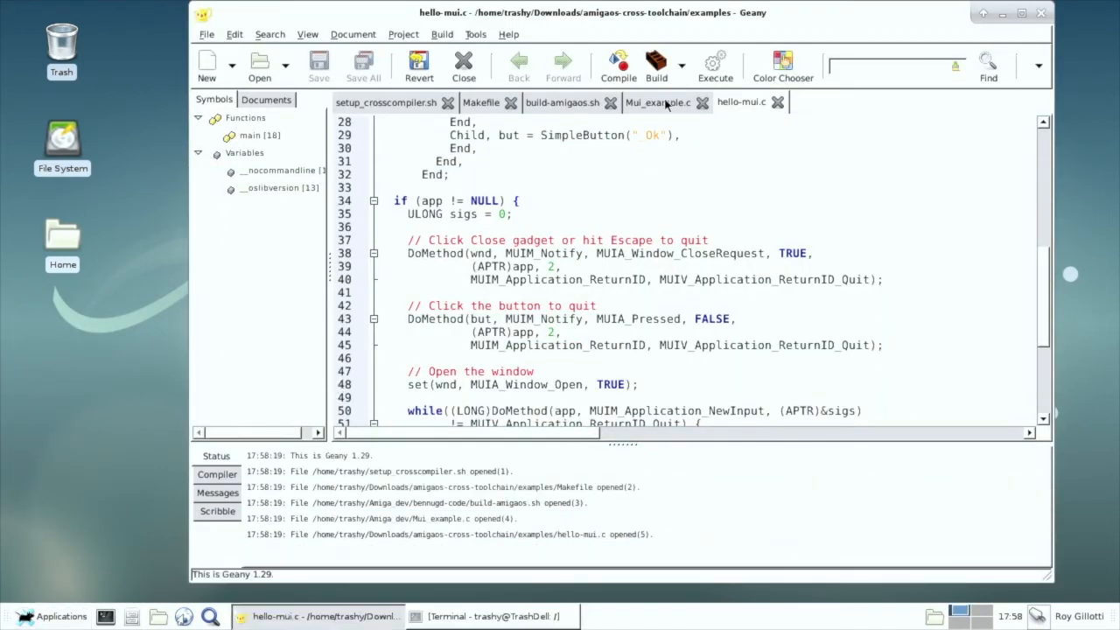
# - View build-amigaos.sh, add '// some code crap...' to hello-mui.c, then close Geany
pyautogui.click(561, 102)
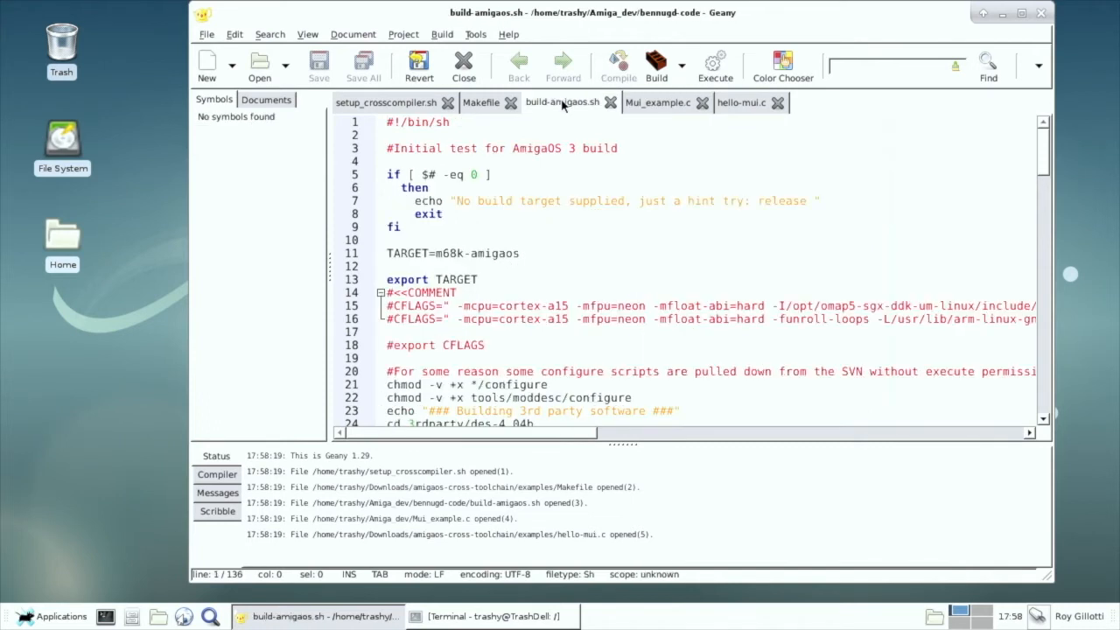
pyautogui.click(387, 102)
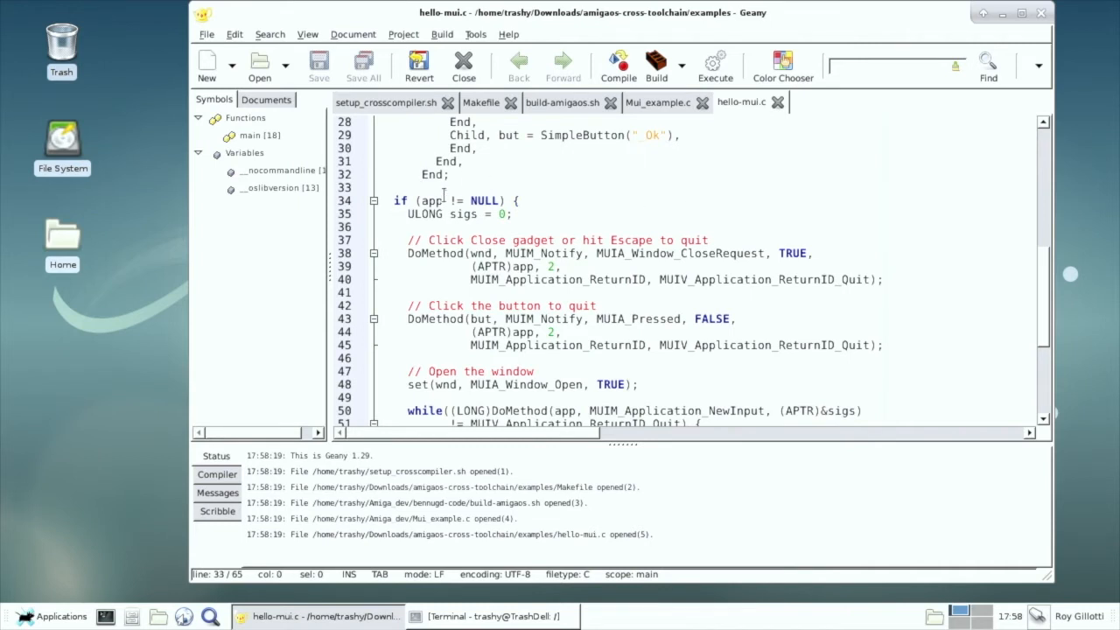
pyautogui.write('//')
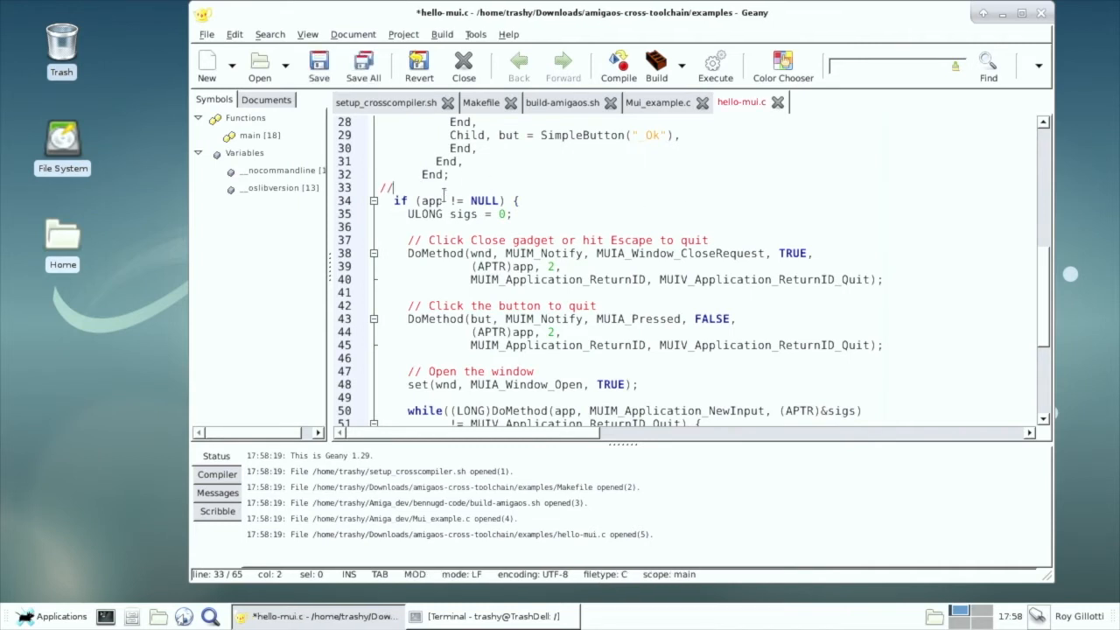
pyautogui.write('some code')
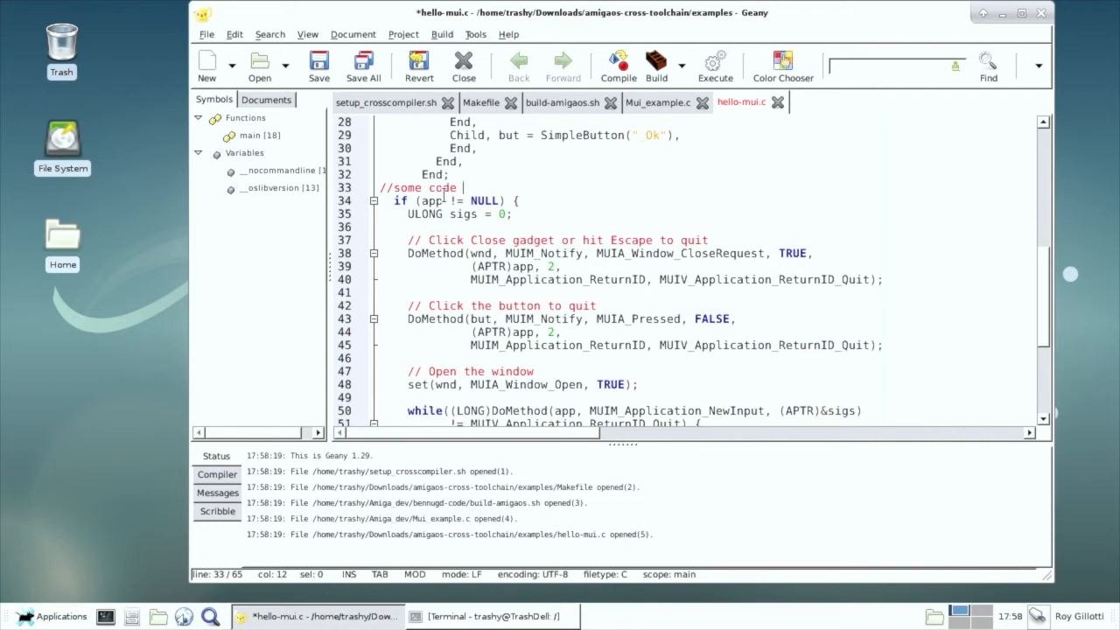
pyautogui.write('crap...')
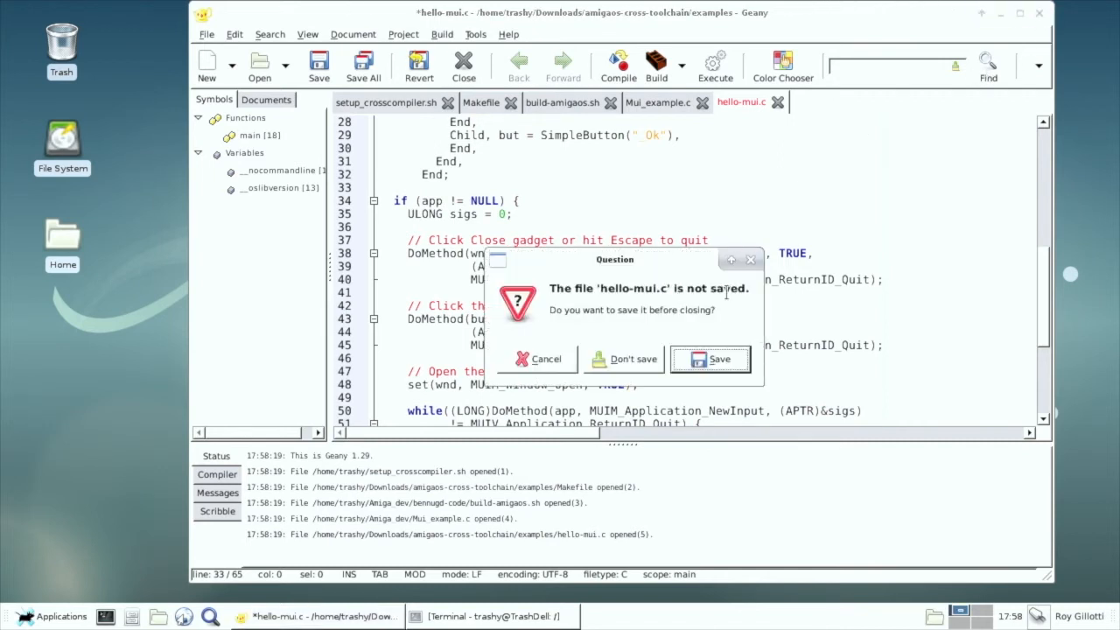
pyautogui.click(622, 359)
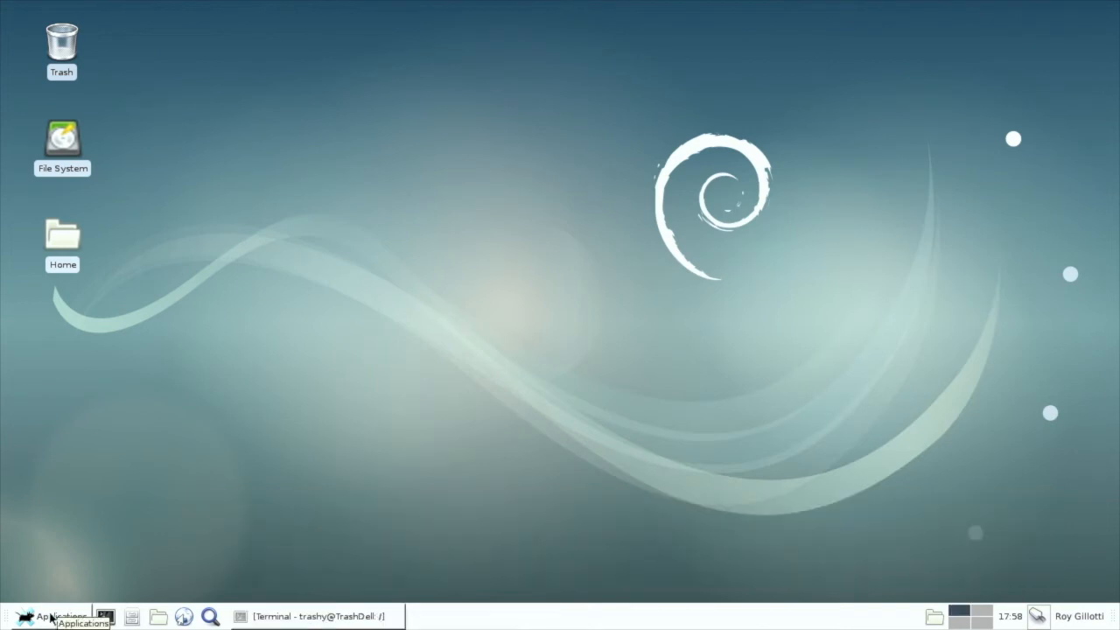
pyautogui.moveTo(539, 323)
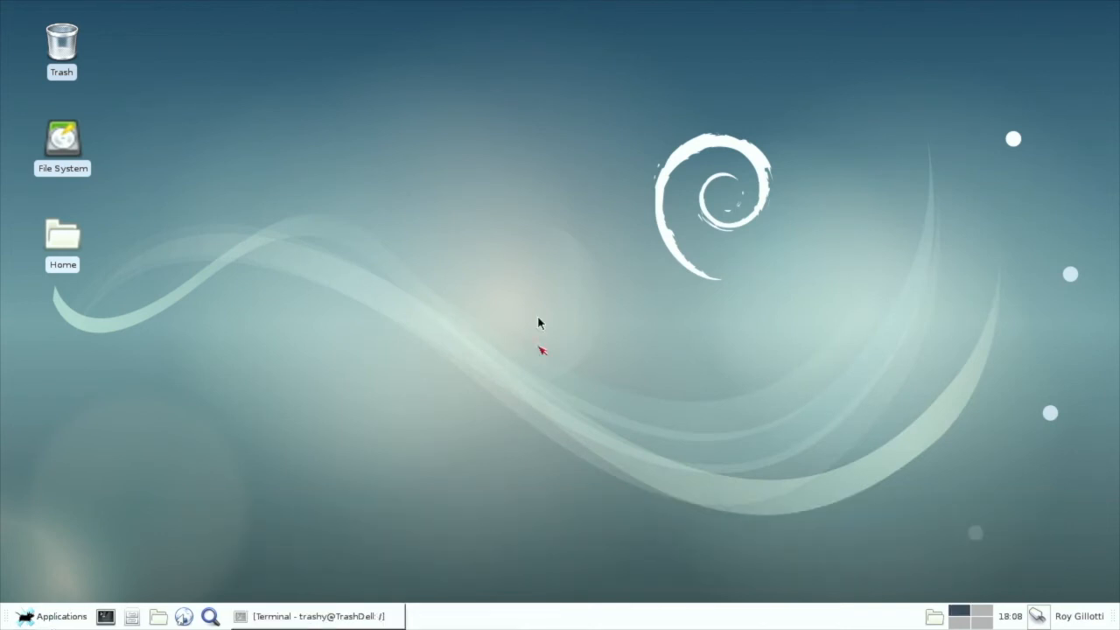
pyautogui.moveTo(428, 394)
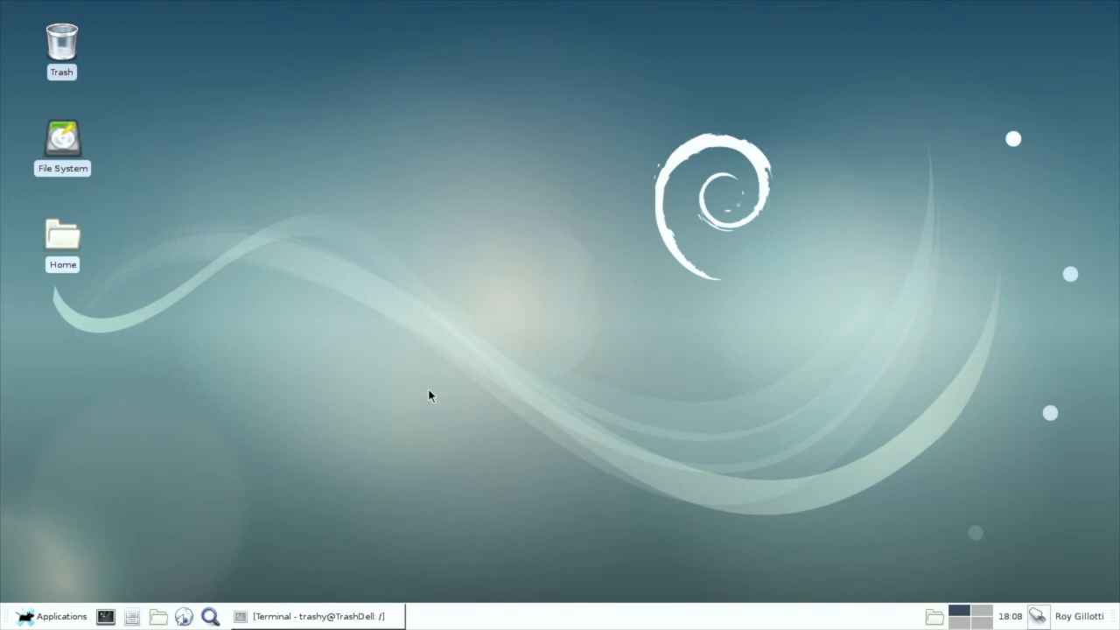
pyautogui.click(315, 616)
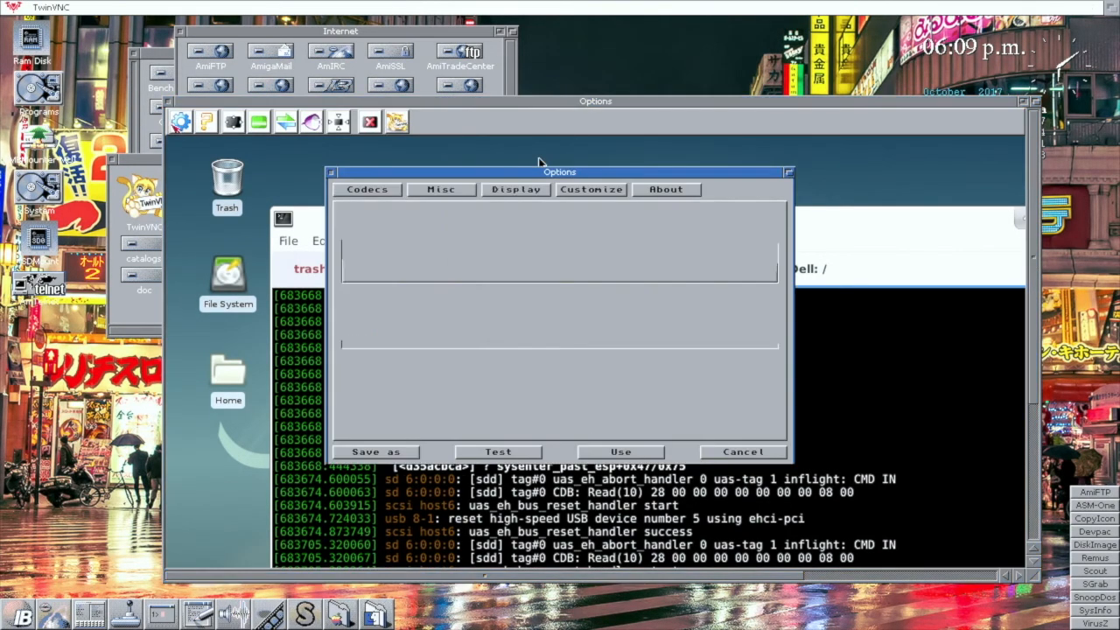
# - Set the Display tab's View option to Scaled and apply it with Use
pyautogui.click(516, 189)
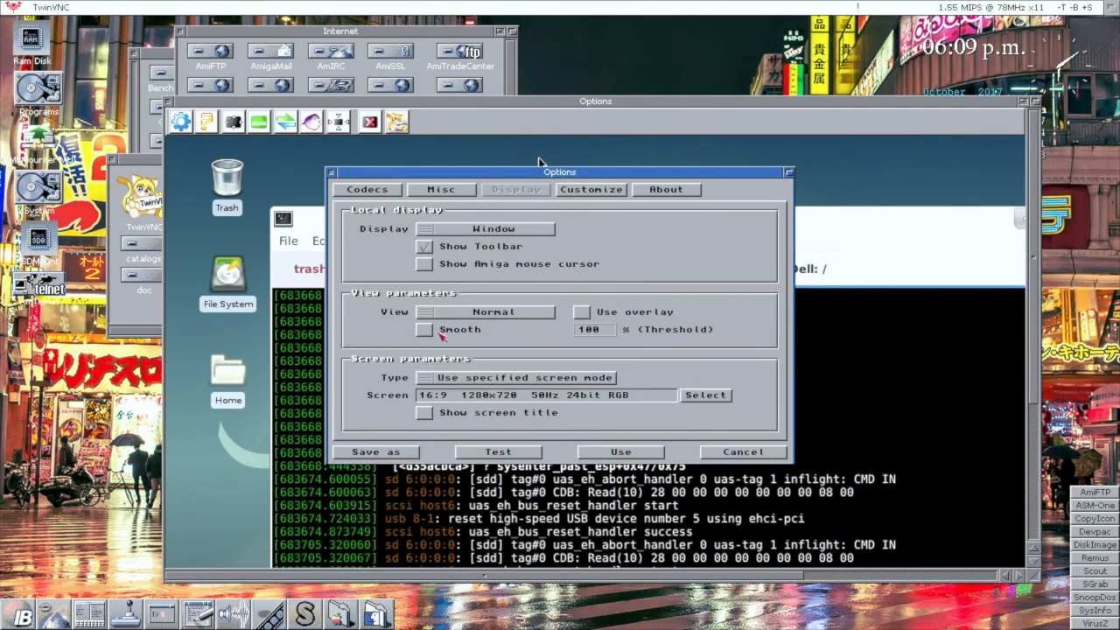
pyautogui.click(493, 311)
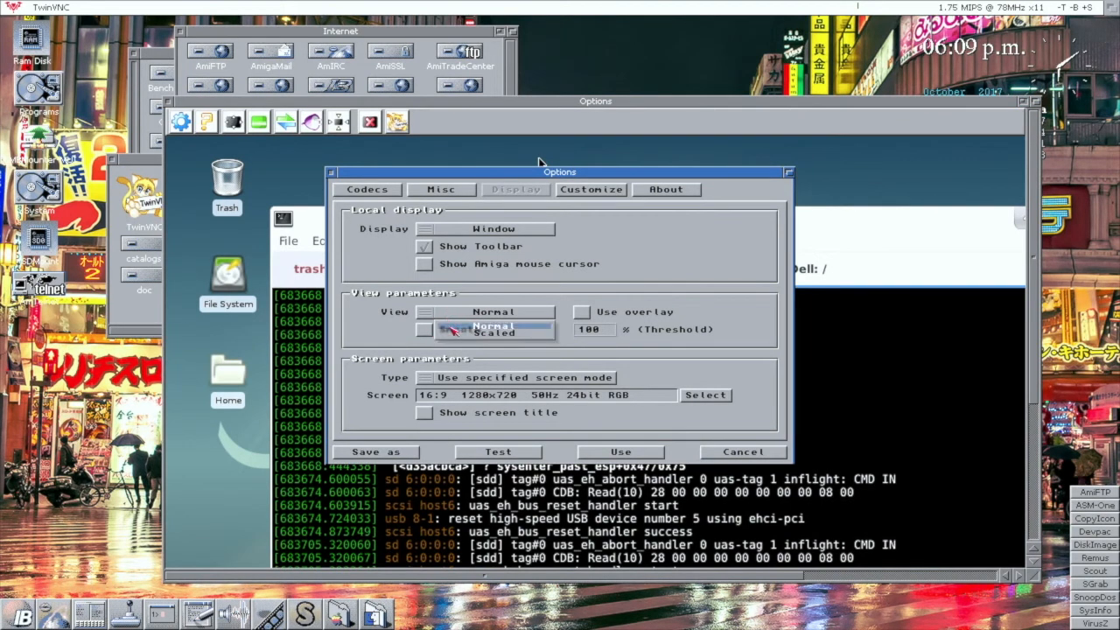
pyautogui.click(493, 311)
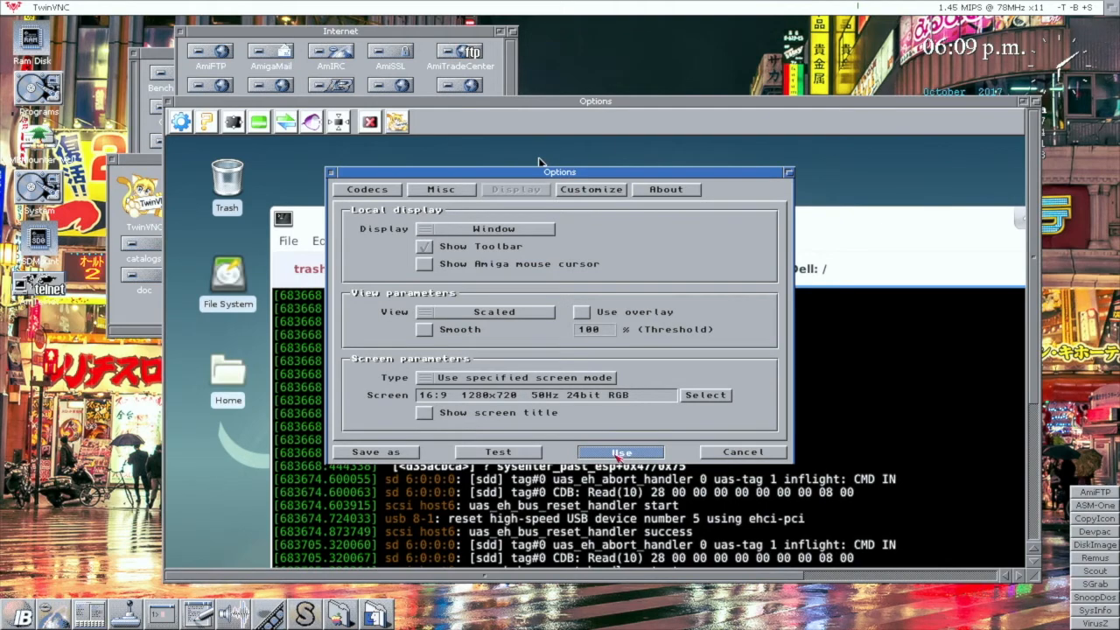
pyautogui.click(620, 452)
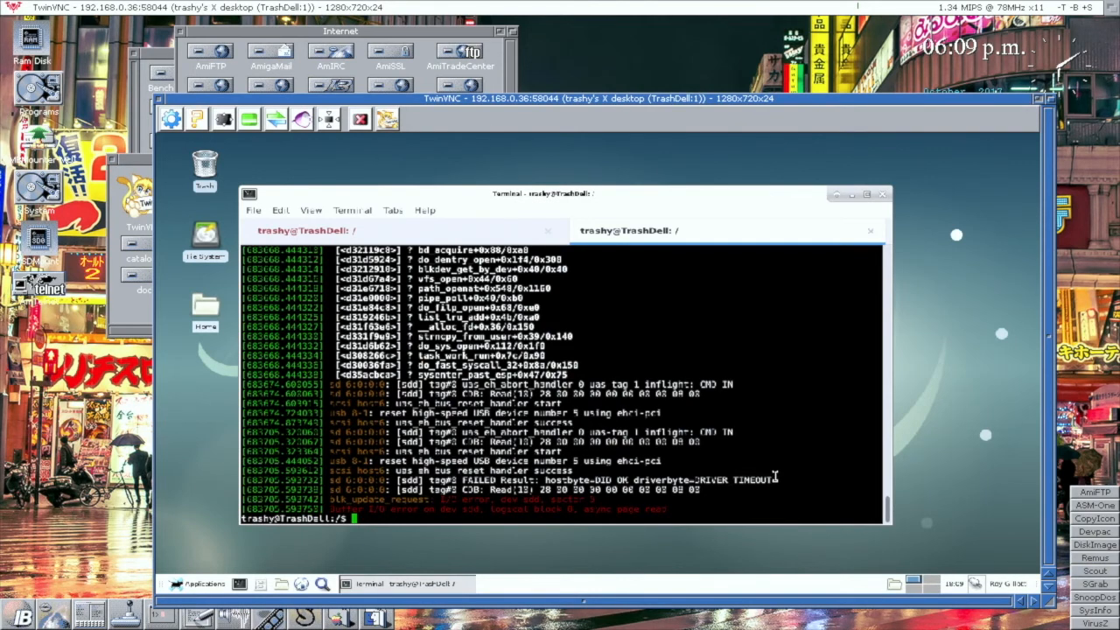
pyautogui.moveTo(698, 138)
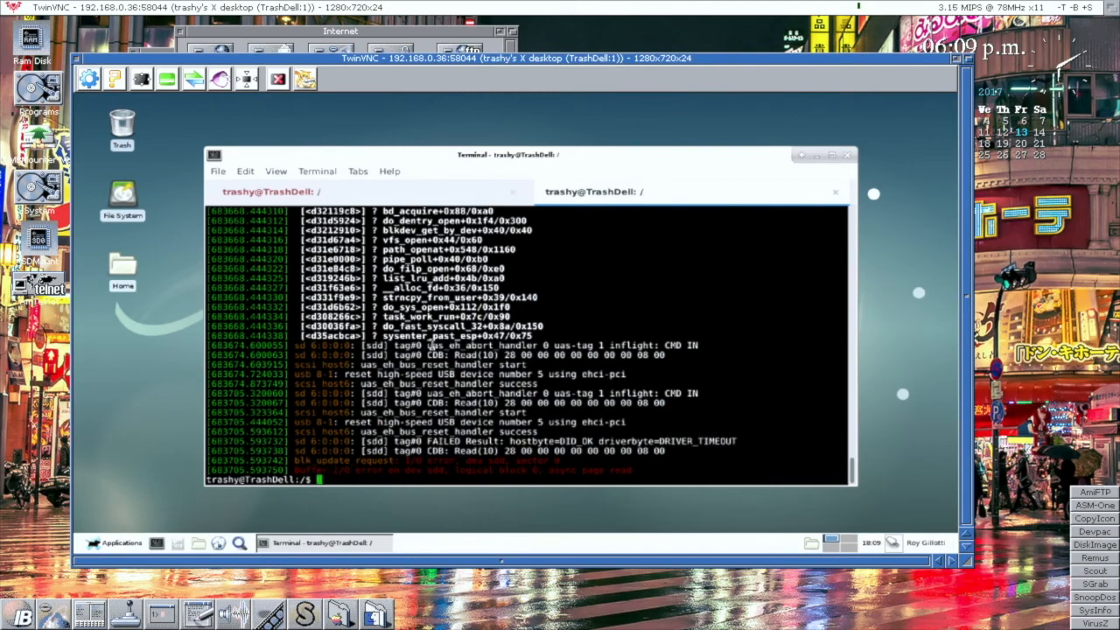
pyautogui.moveTo(521, 96)
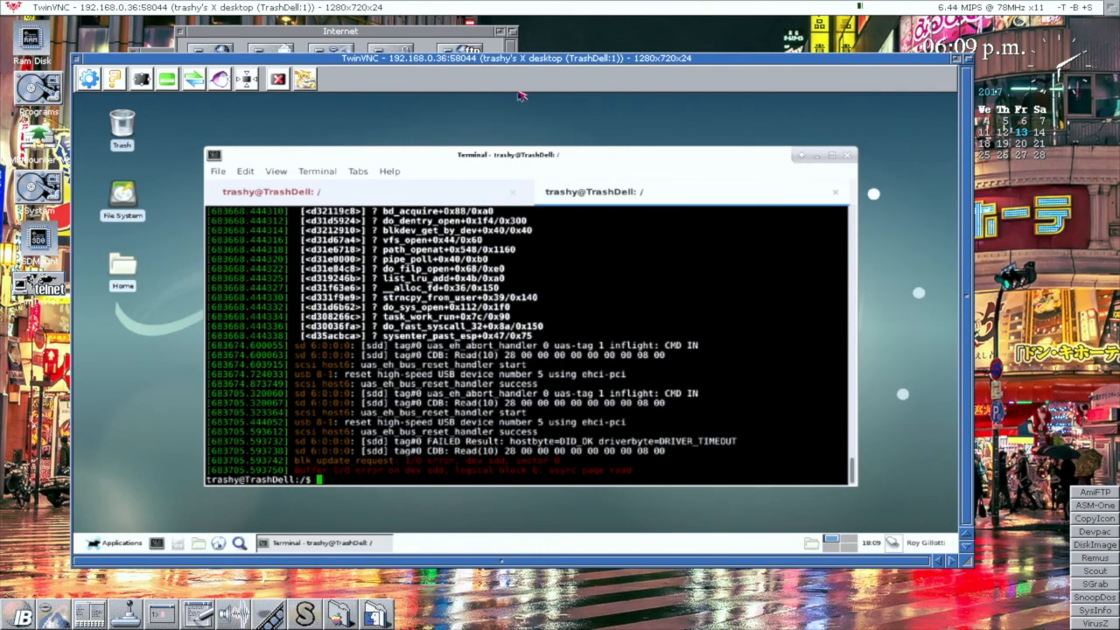
pyautogui.moveTo(490, 138)
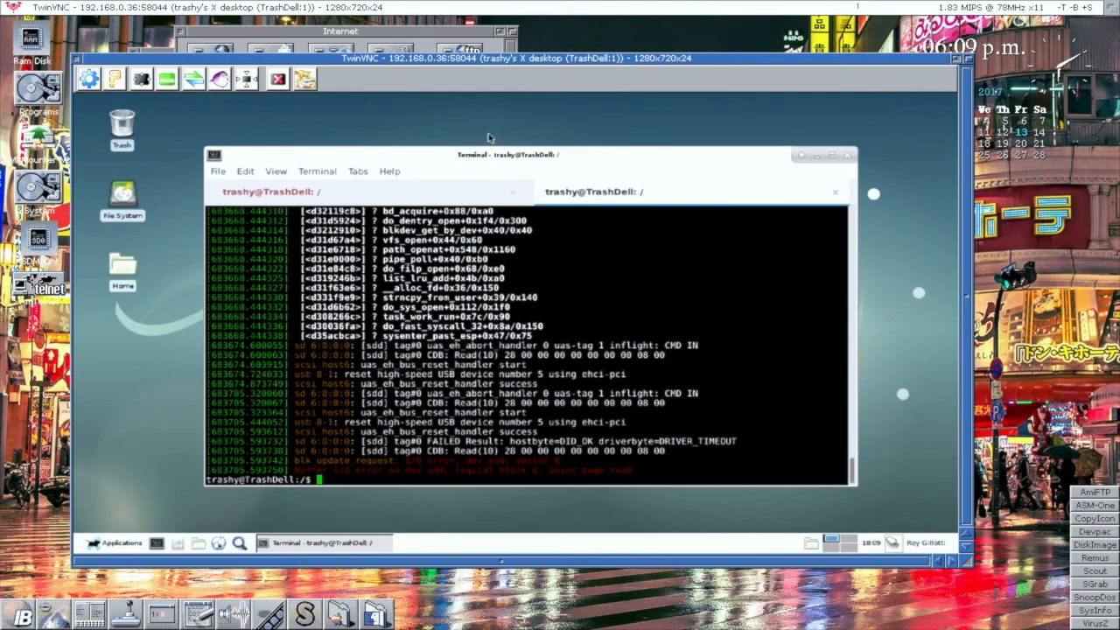